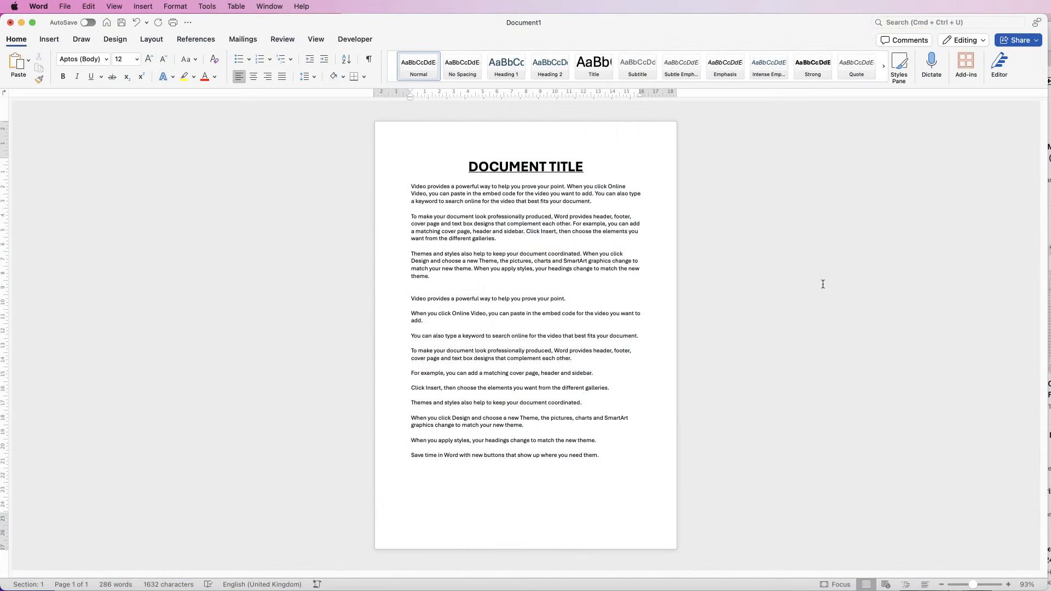
mouse_move(817, 287)
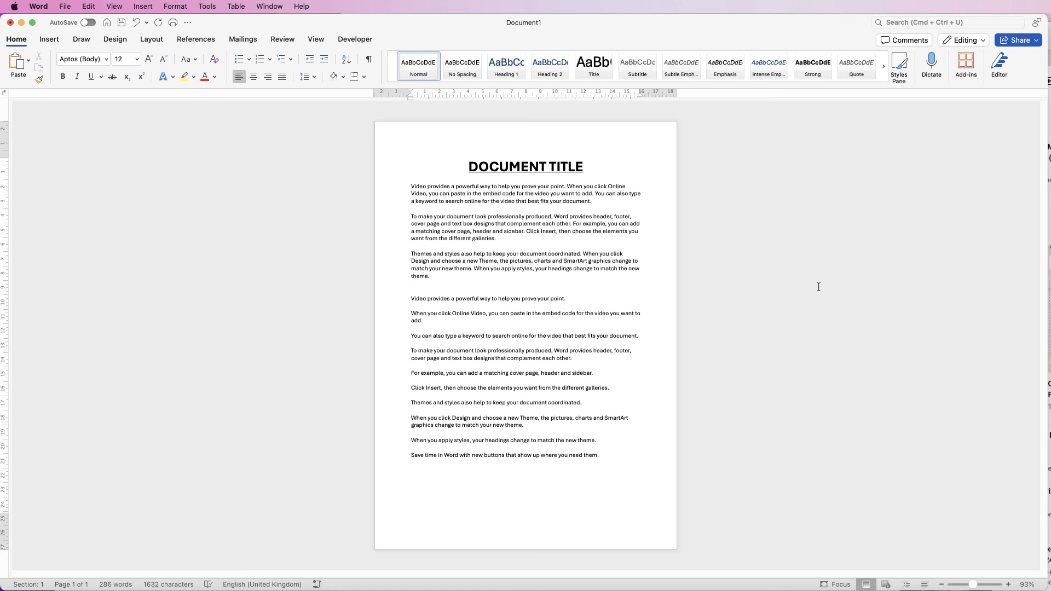
Place the insertion point at the end of the first body paragraph for a new blank line
click(411, 282)
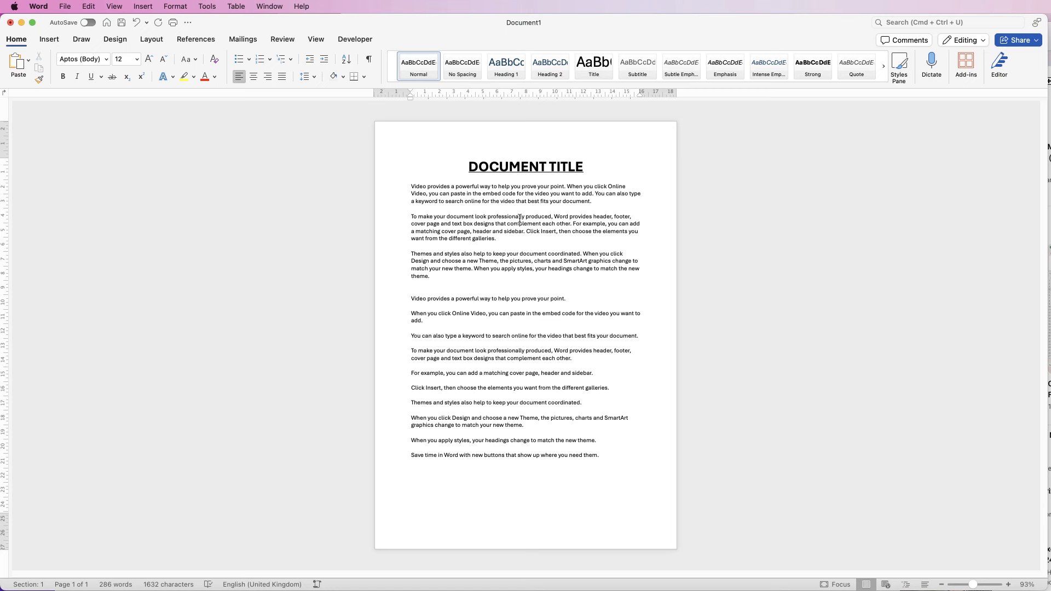
click(412, 282)
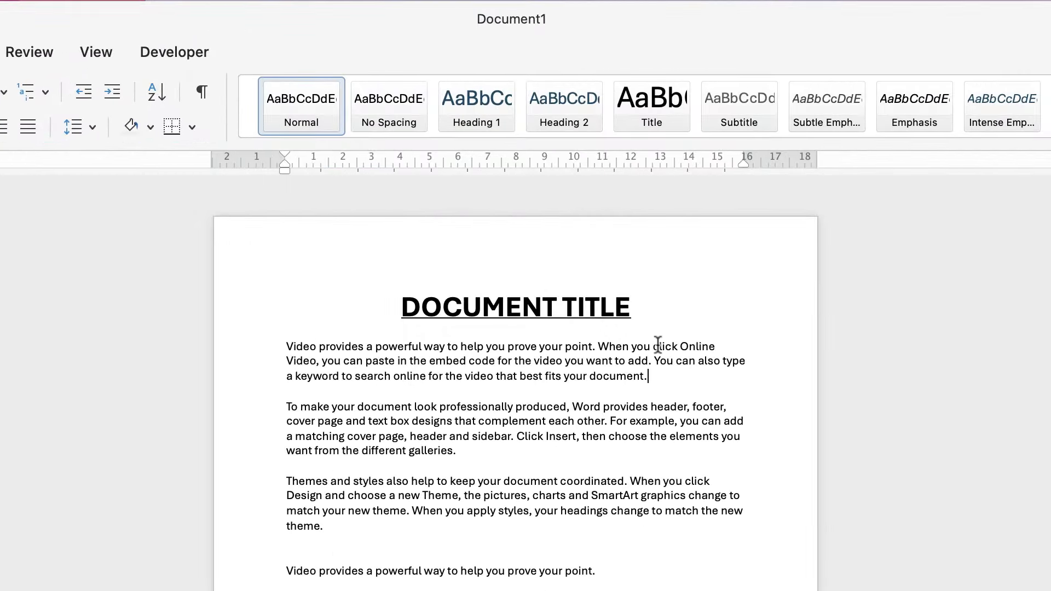
mouse_move(658, 381)
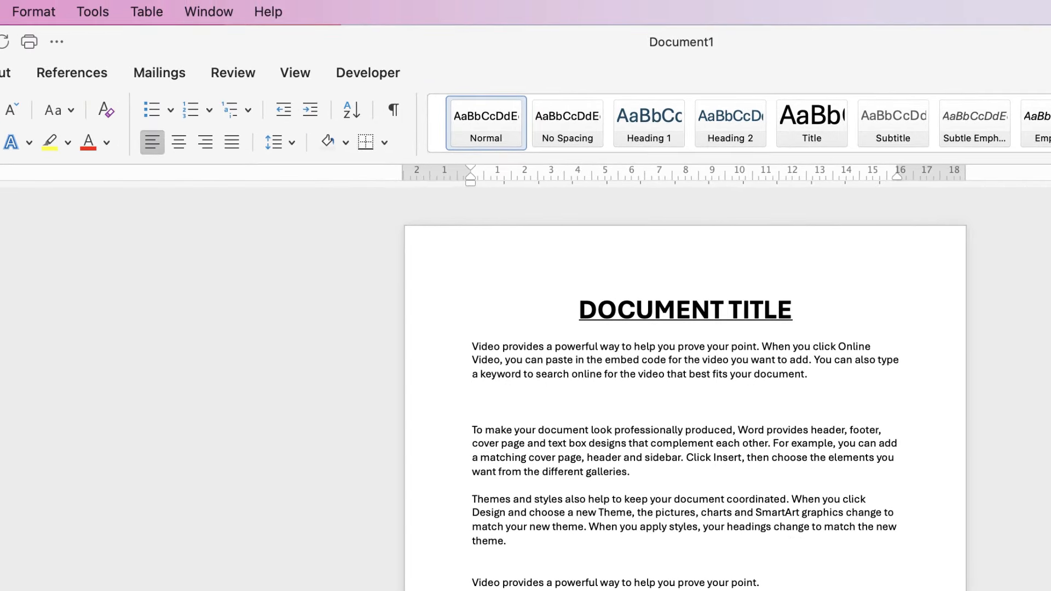
Start a solid-bullet list on the empty line under the first paragraph
click(473, 402)
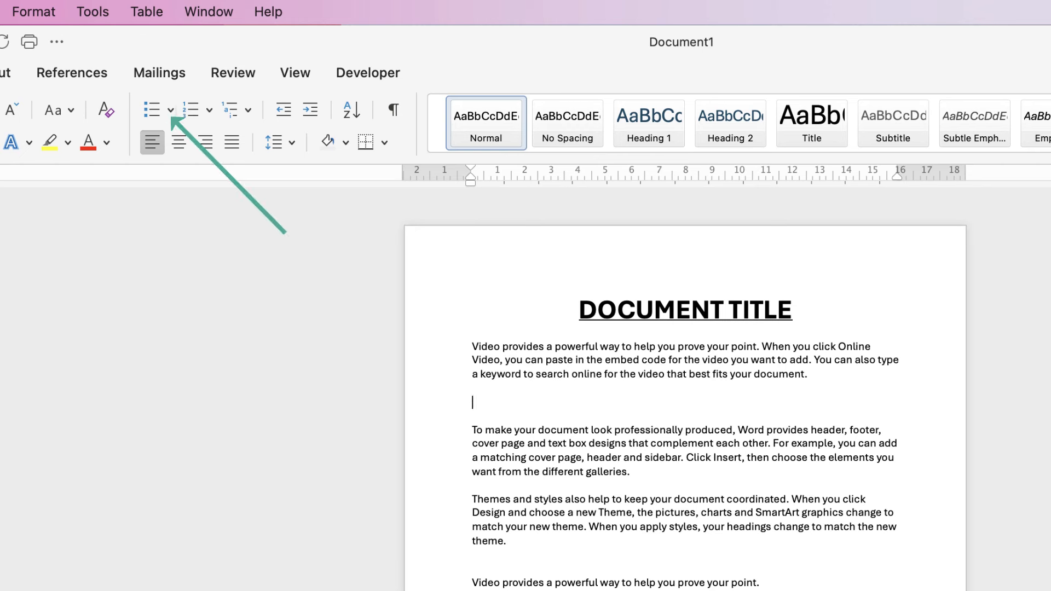
click(172, 109)
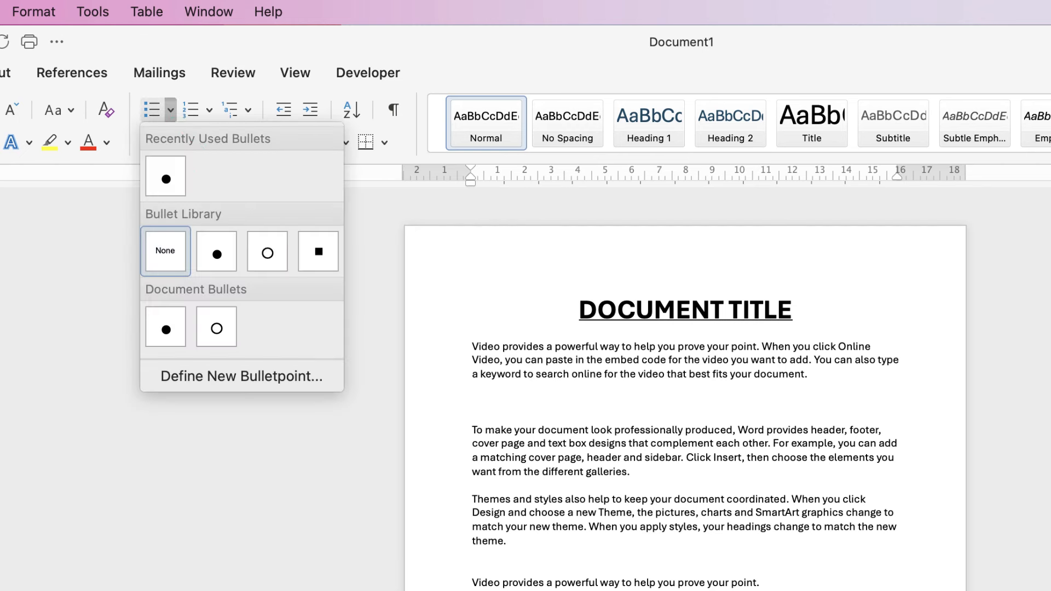
mouse_move(317, 252)
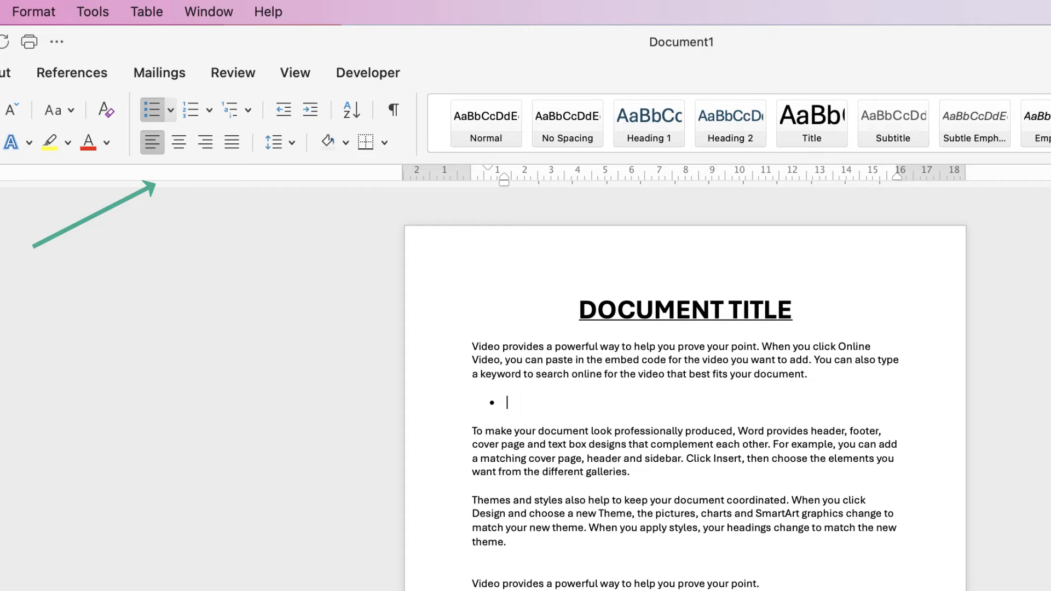
scroll(down, 3)
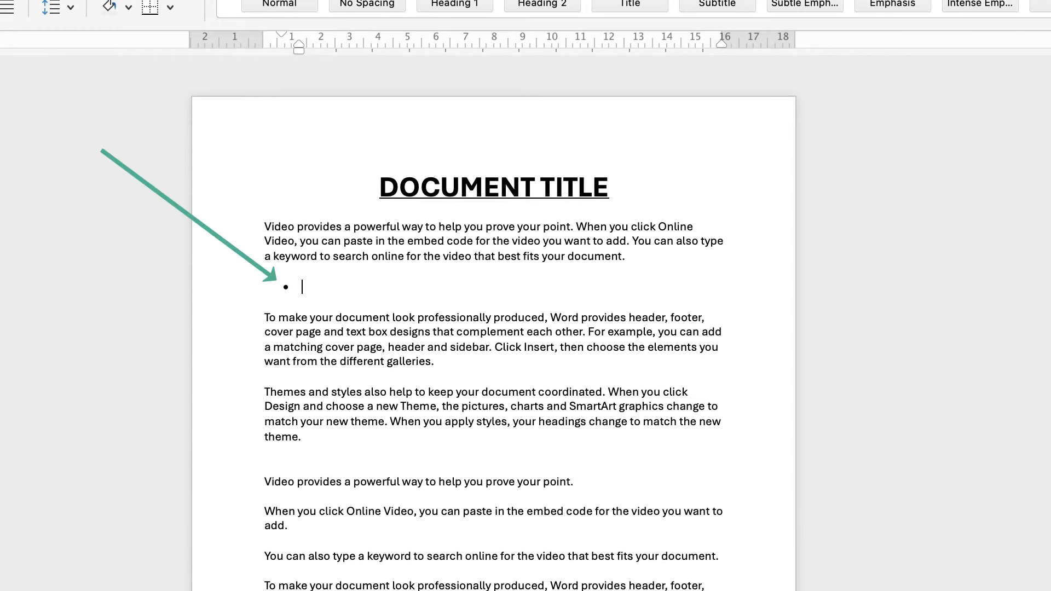
Enter the items "Begin to type." and "Type more." and end the list
text(Be)
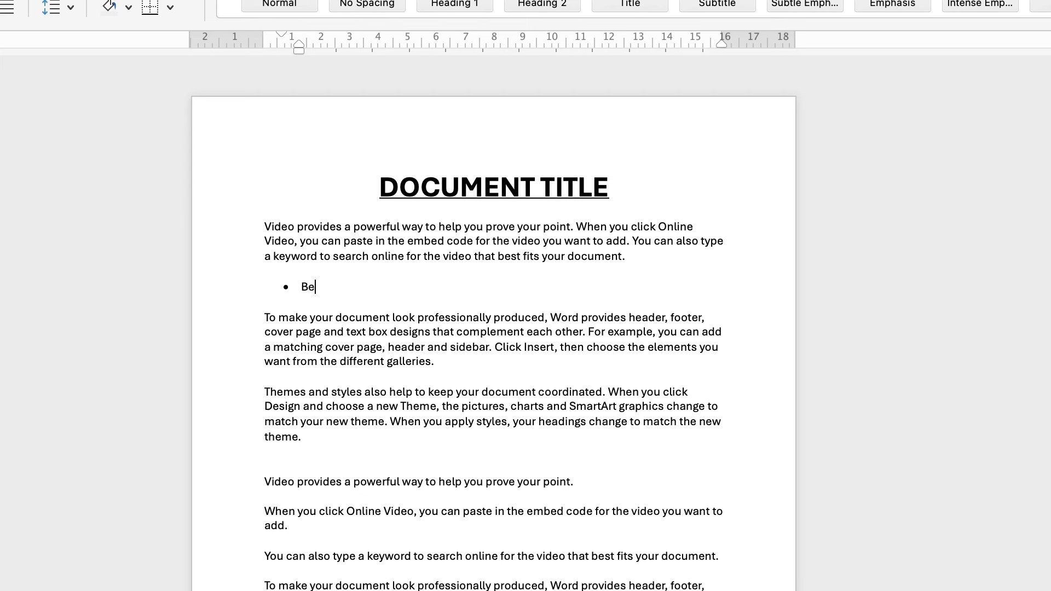
text(gin to ty)
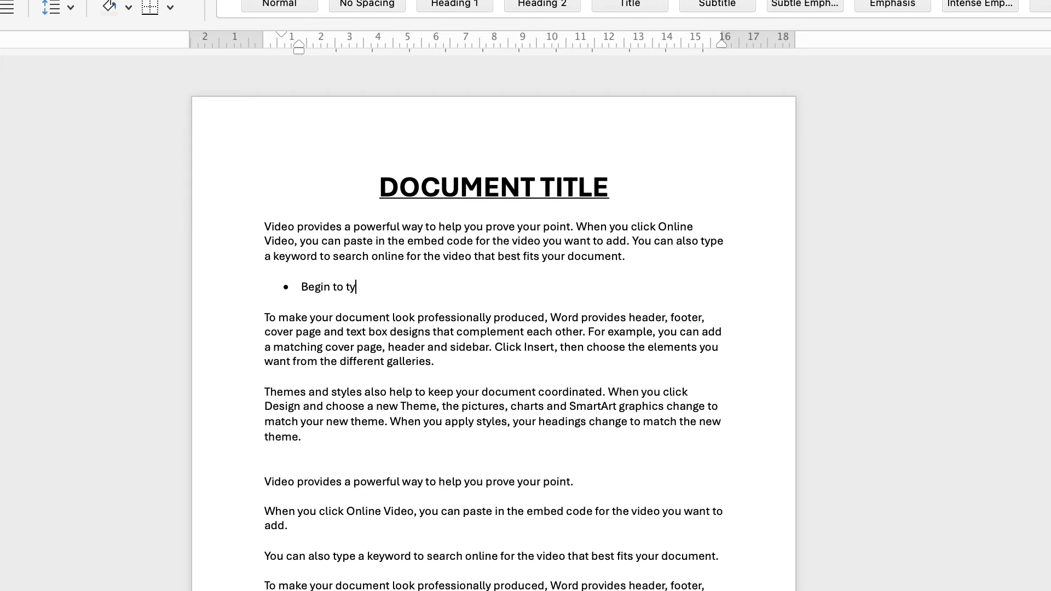
text(pe.)
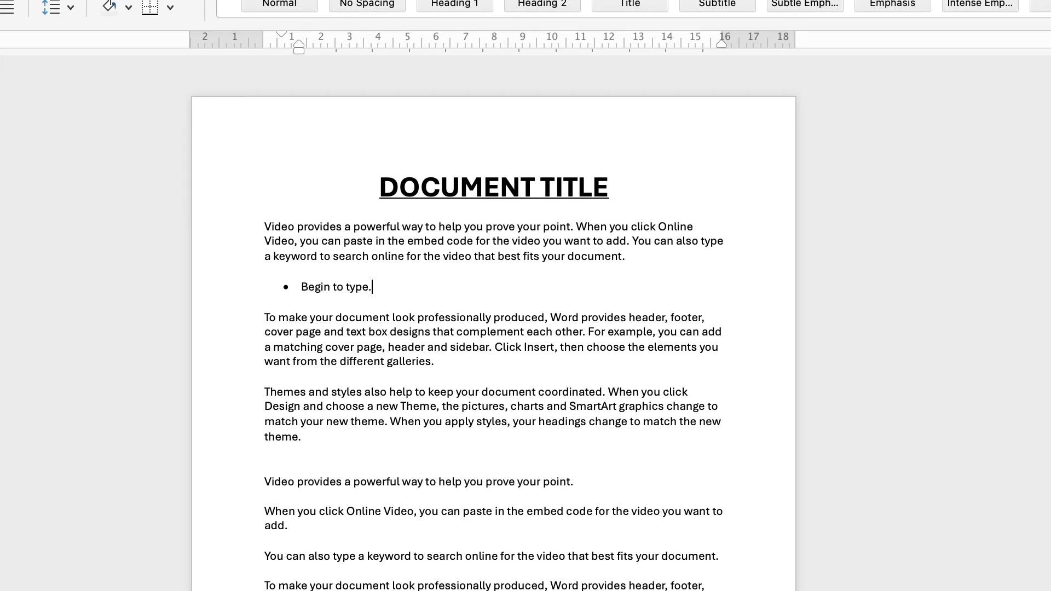
key(Return)
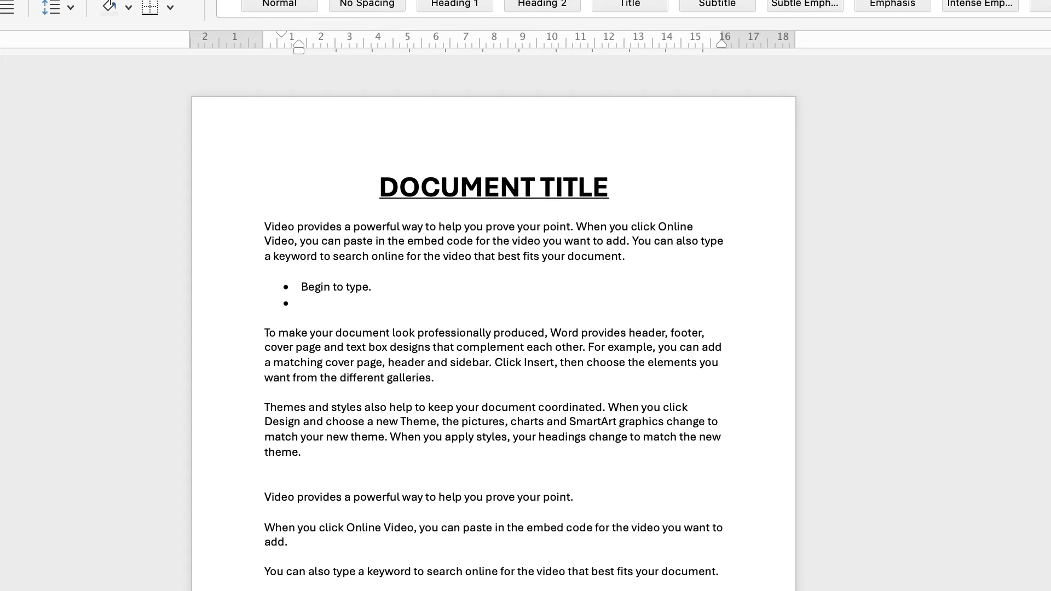
text(Typ)
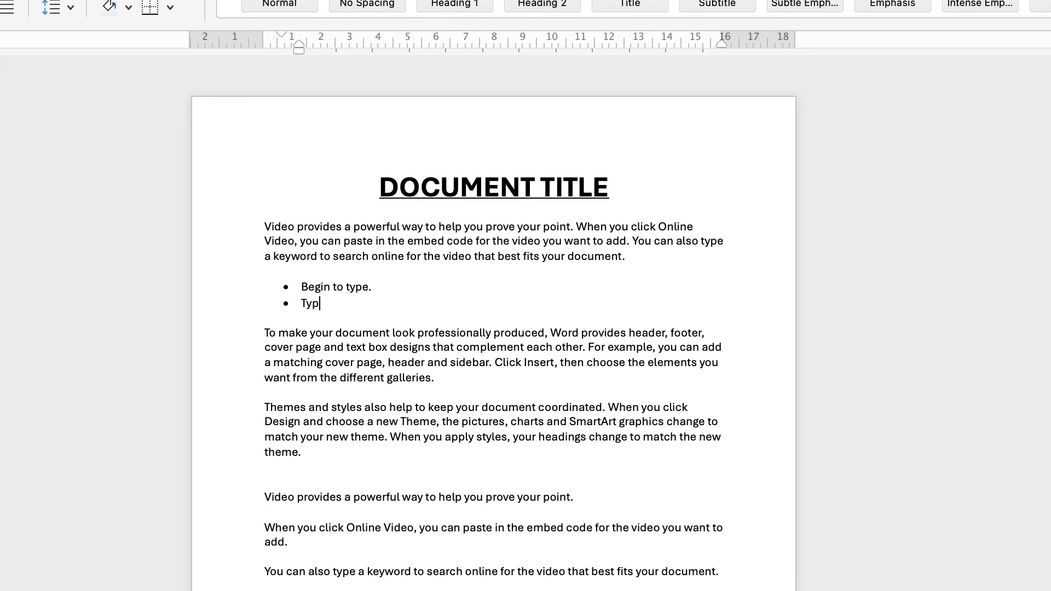
text(e more.)
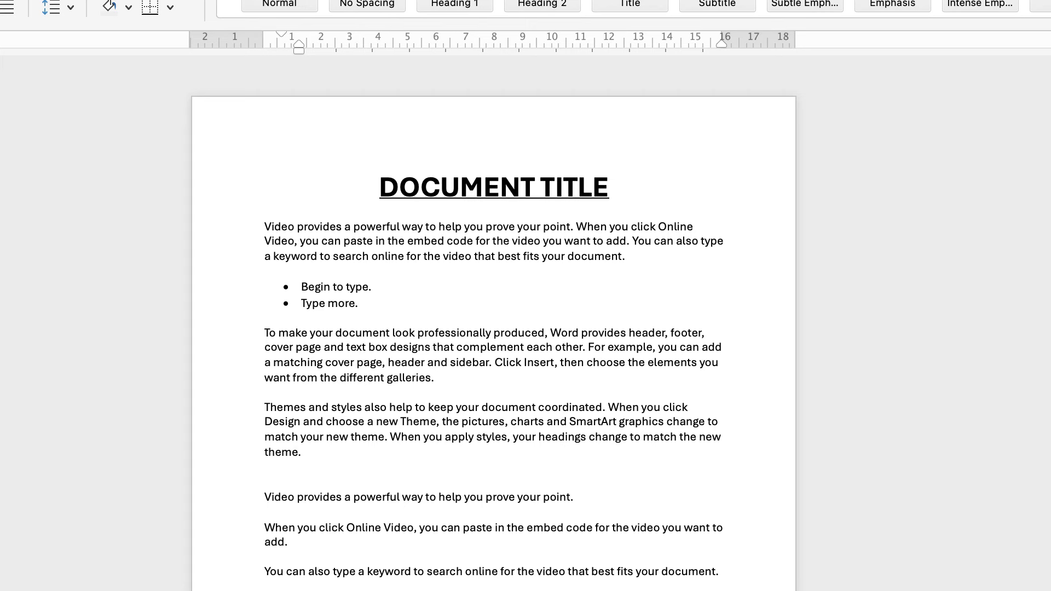
key(Return)
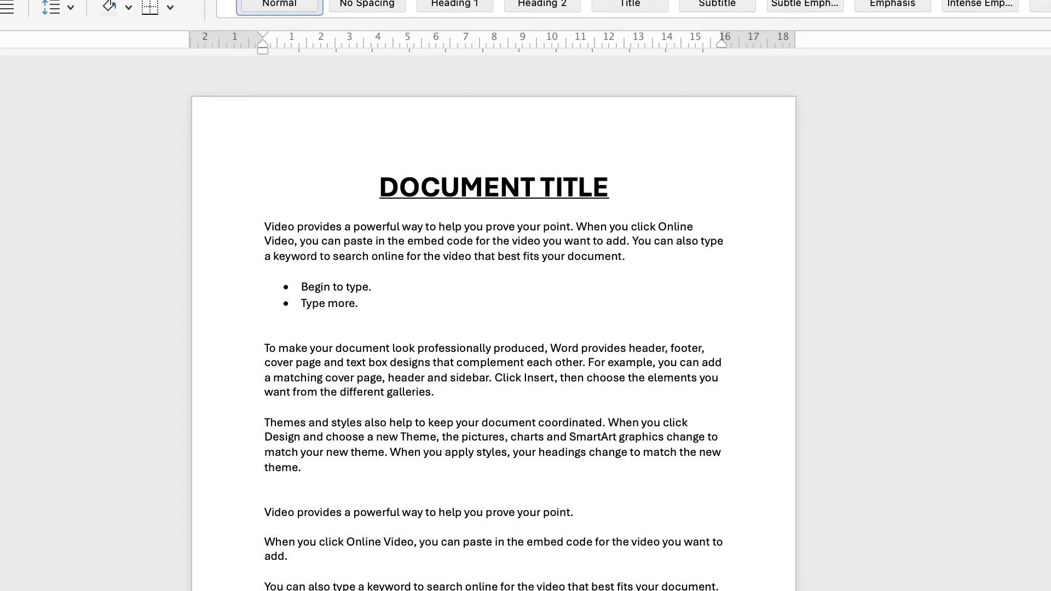
Insert a new bullet "Another bullet point." after "Begin to type."
click(265, 319)
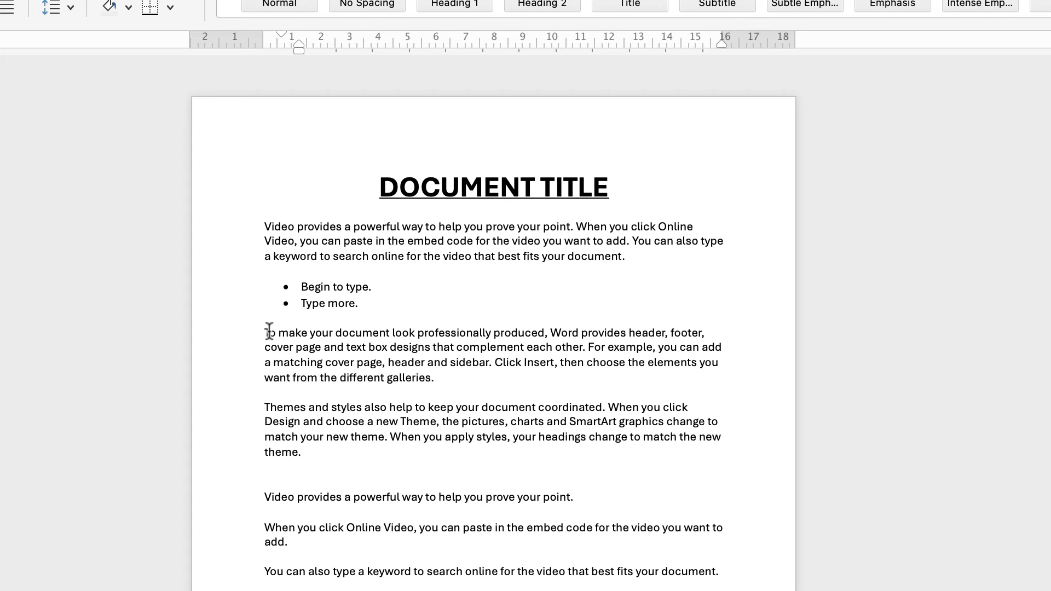
mouse_move(263, 322)
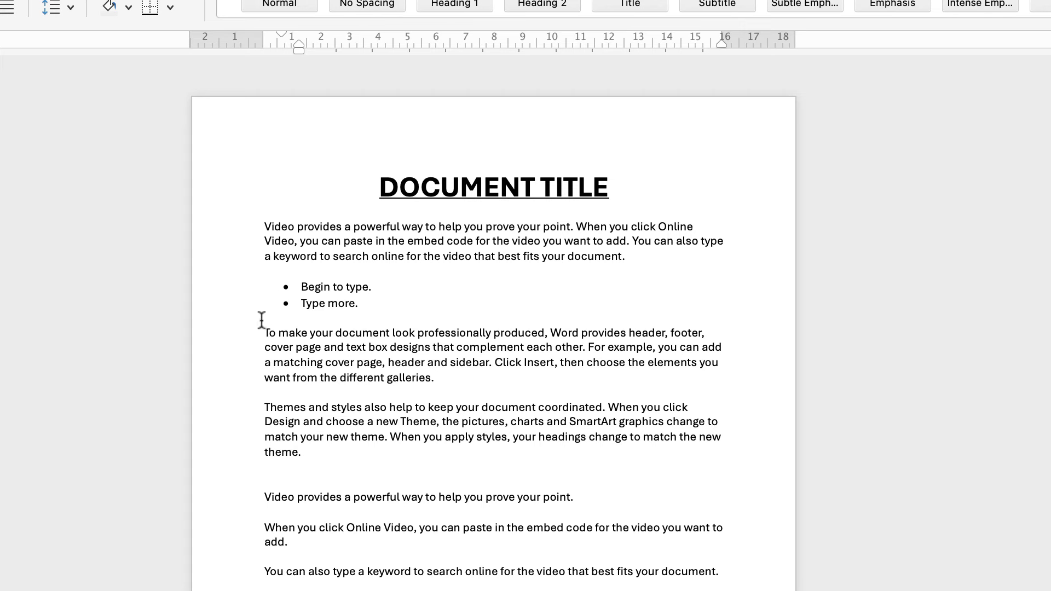
mouse_move(317, 274)
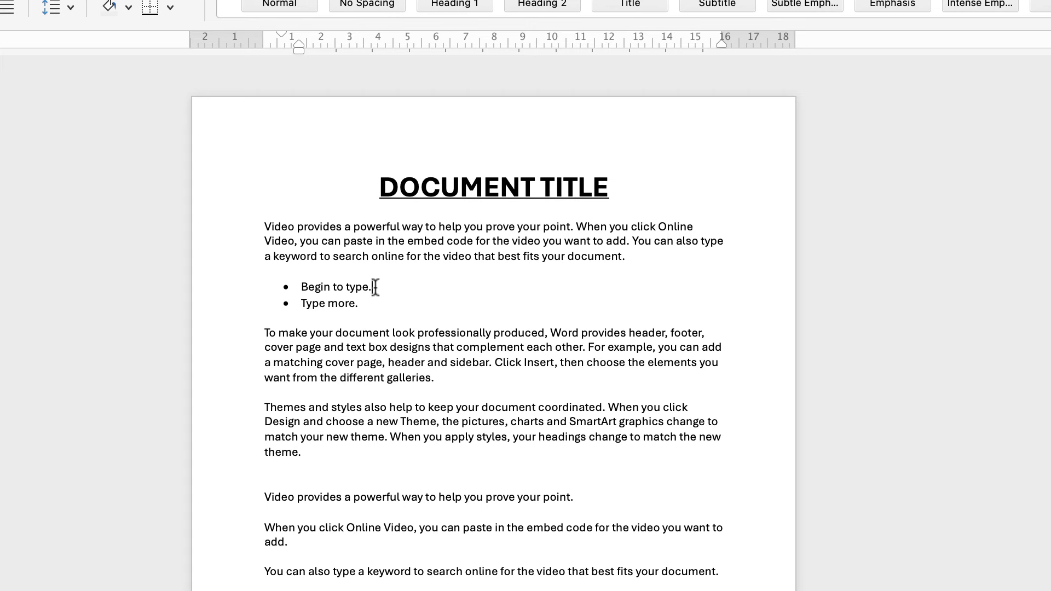
key(Return)
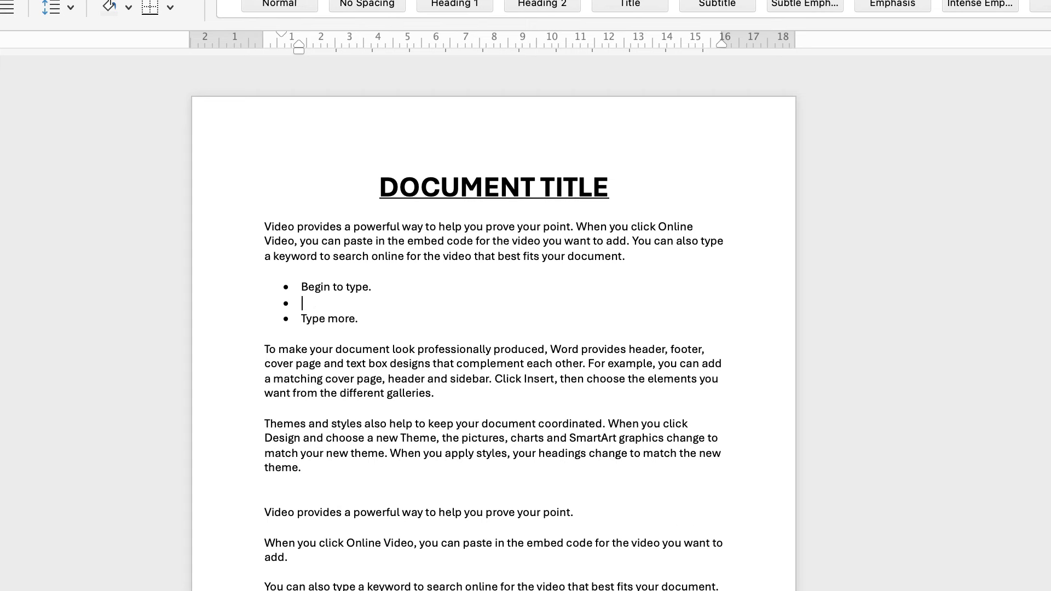
mouse_move(300, 302)
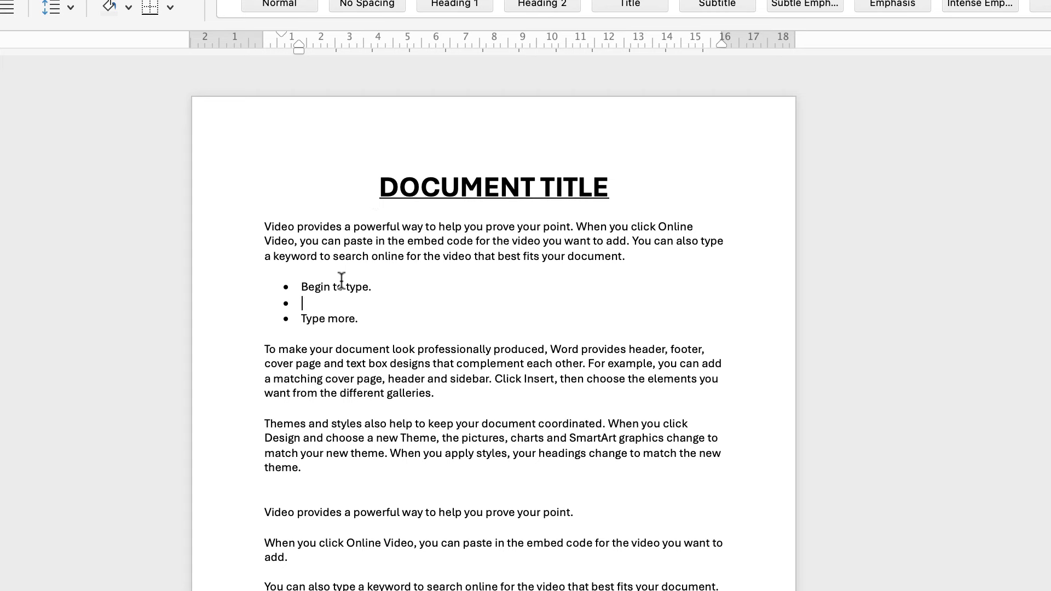
text(Anothe)
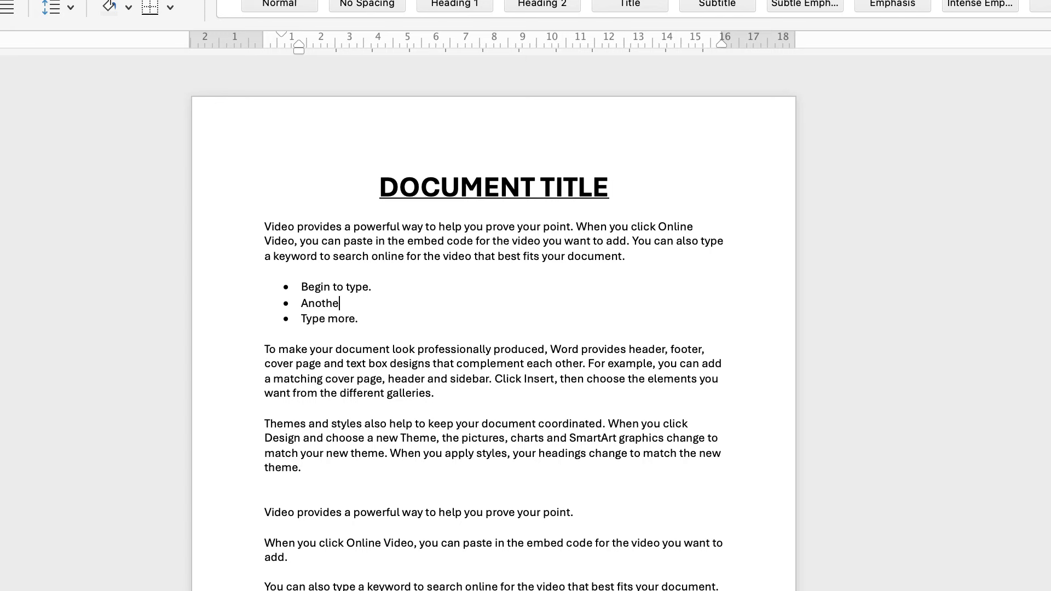
text(r bullet point.)
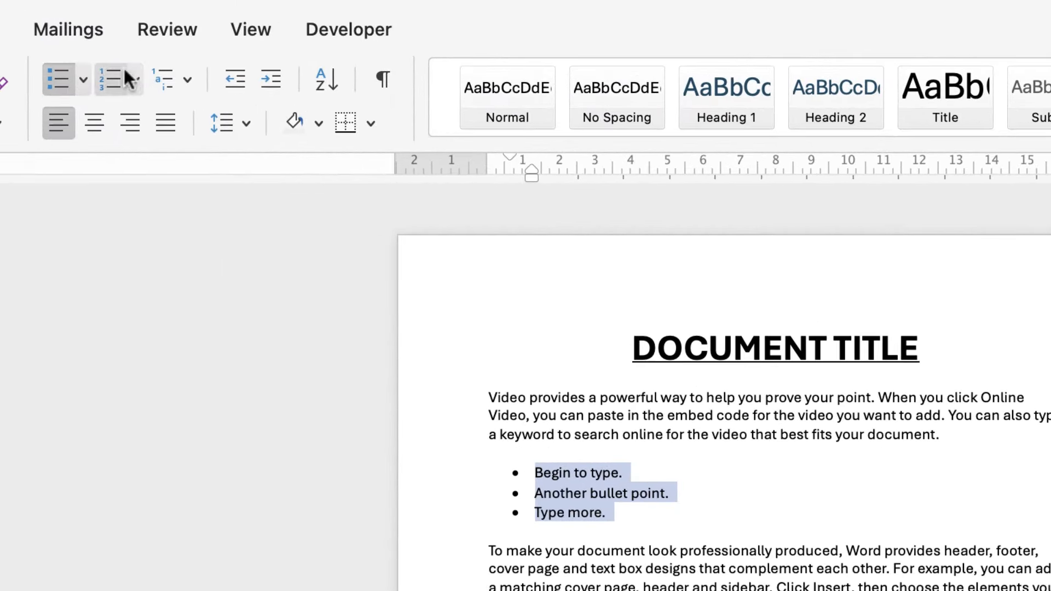
Convert the three bullets to the 1. 2. 3. numbering format
click(133, 79)
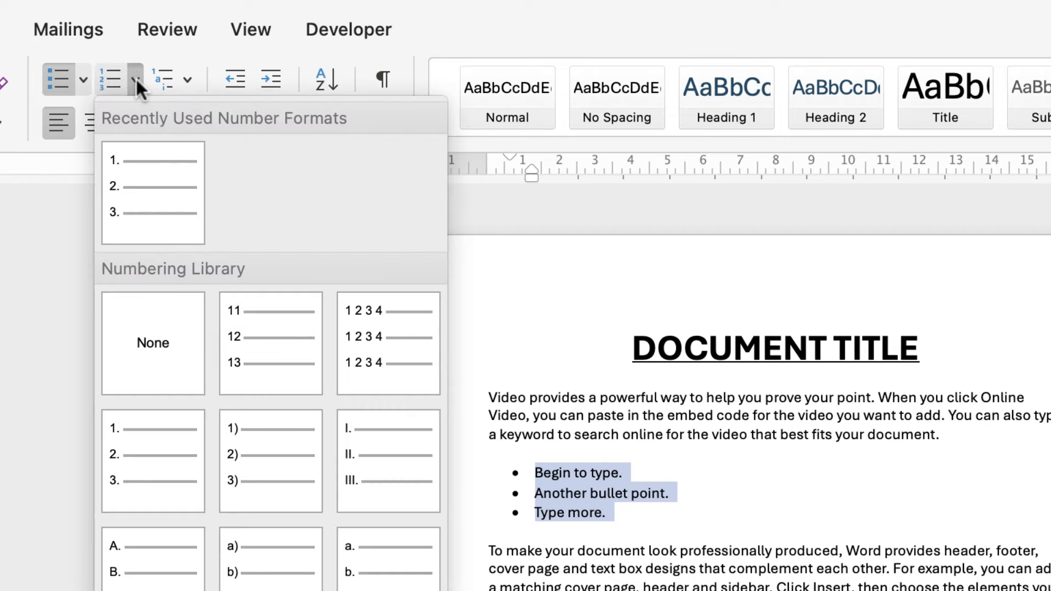
mouse_move(270, 310)
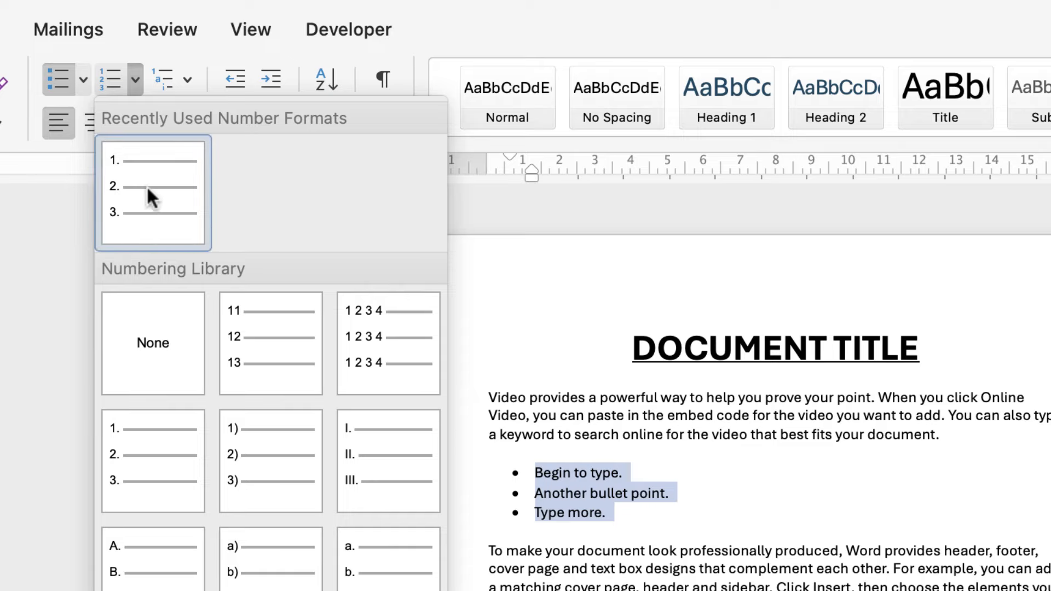
click(152, 192)
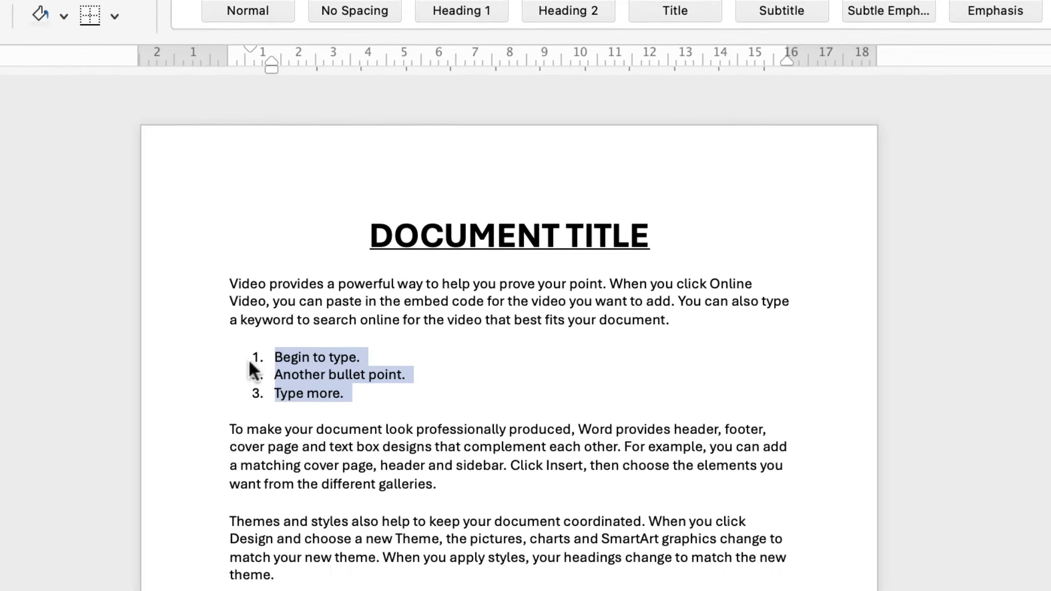
mouse_move(286, 439)
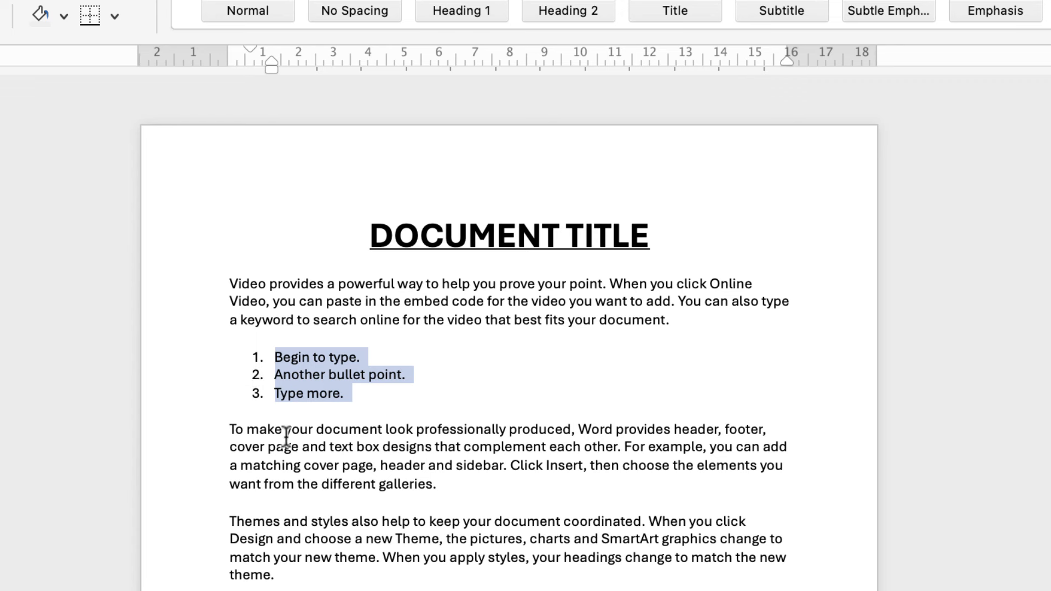
Add "Another bullet point" as a new second numbered item
click(363, 355)
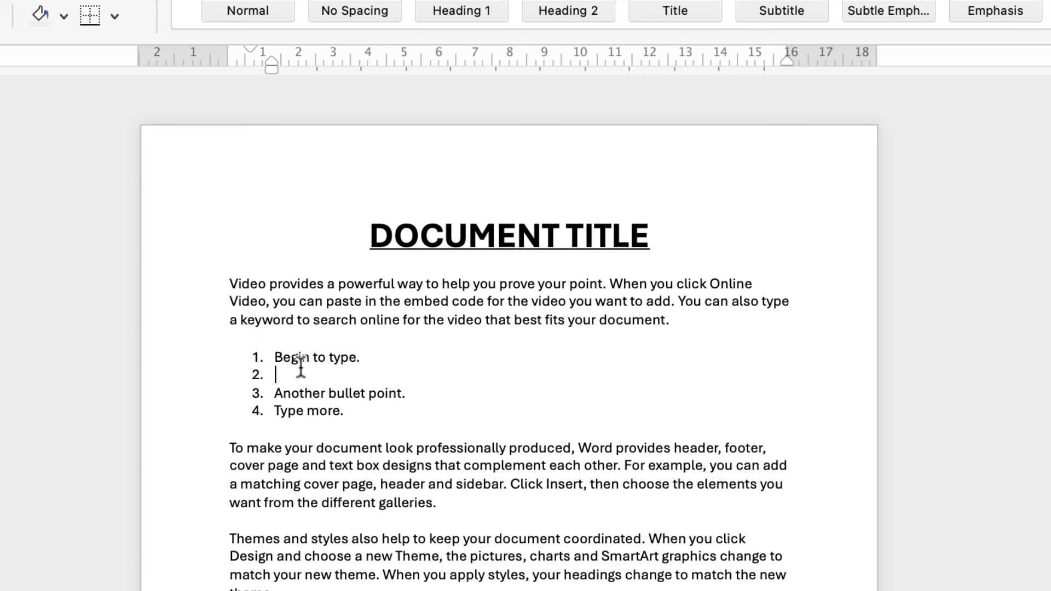
text(Another)
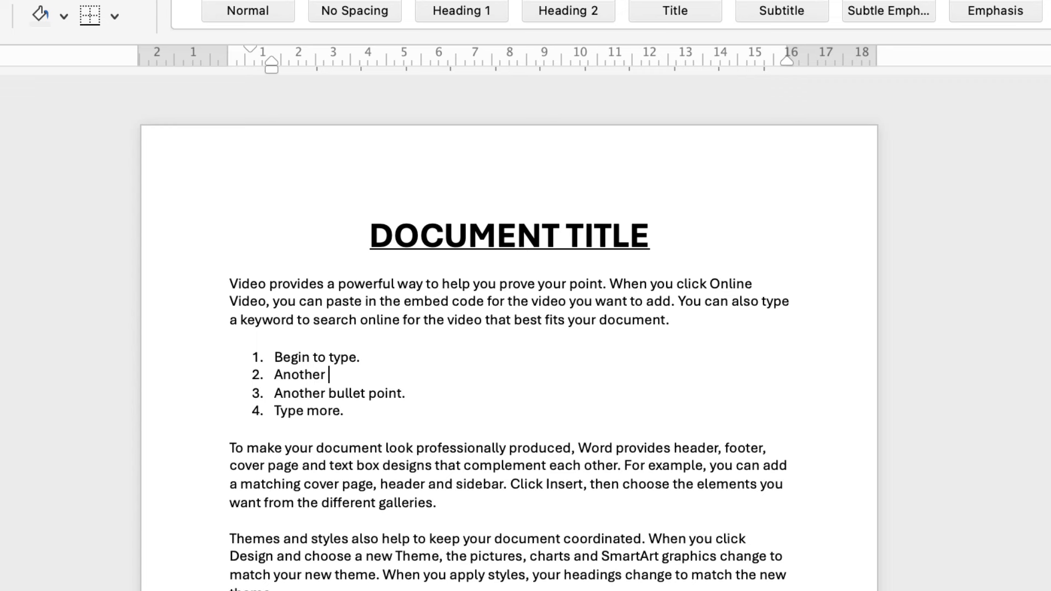
text(bullet point.)
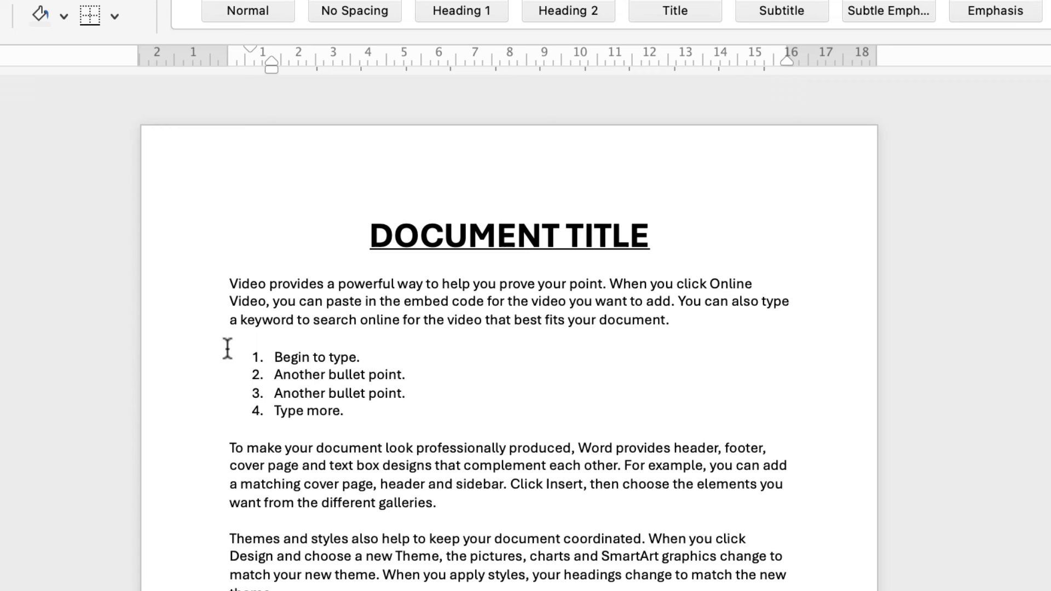
click(345, 410)
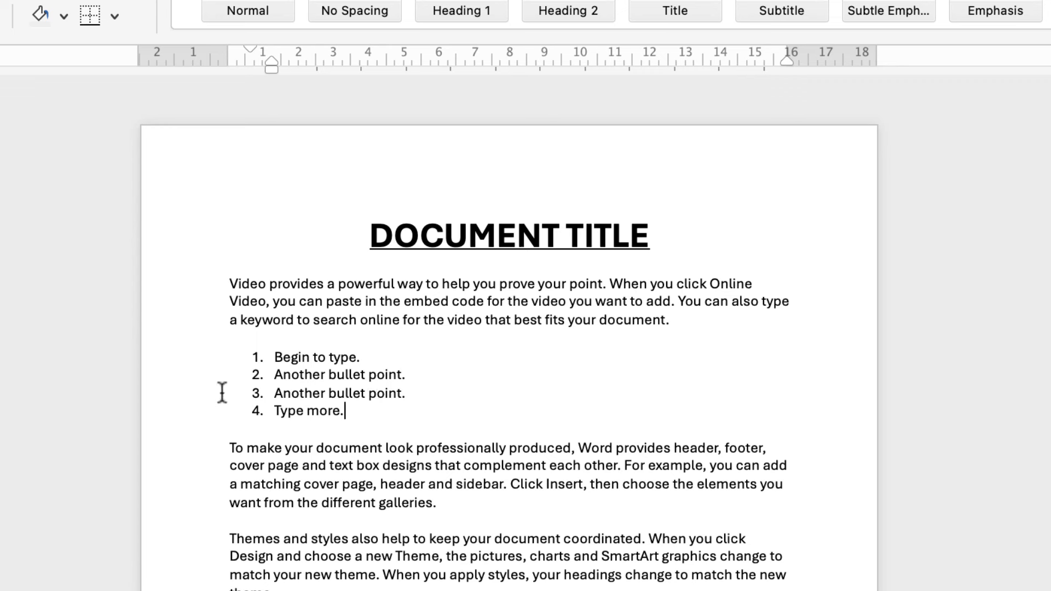
mouse_move(228, 351)
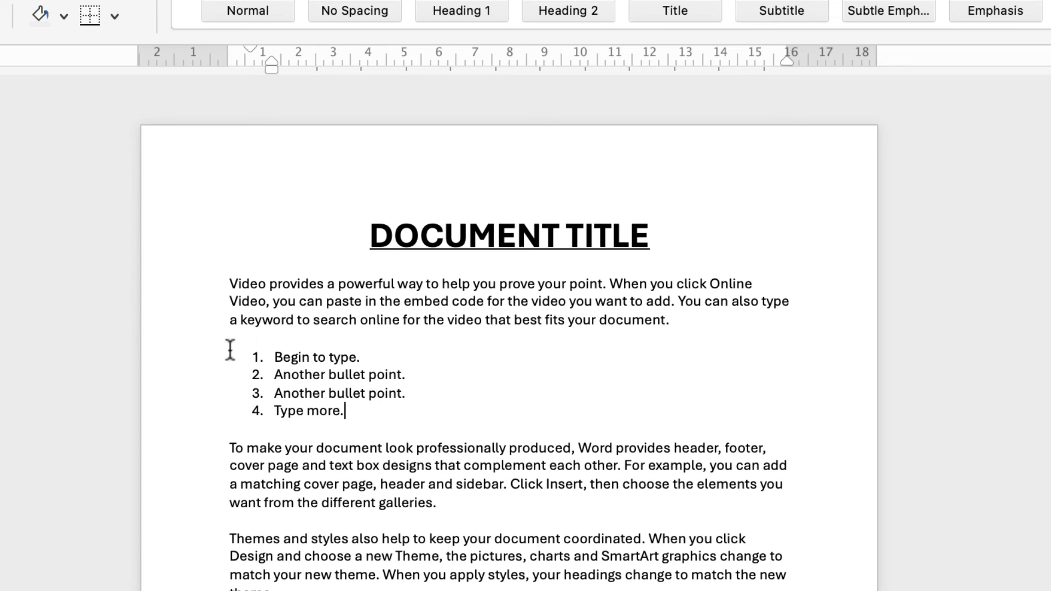
mouse_move(256, 344)
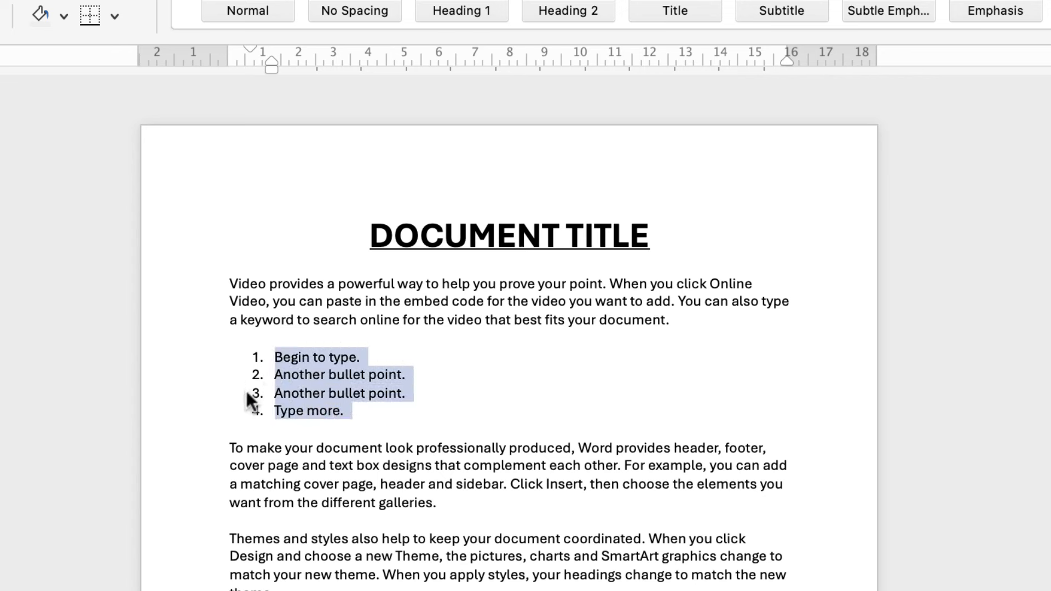
mouse_move(267, 72)
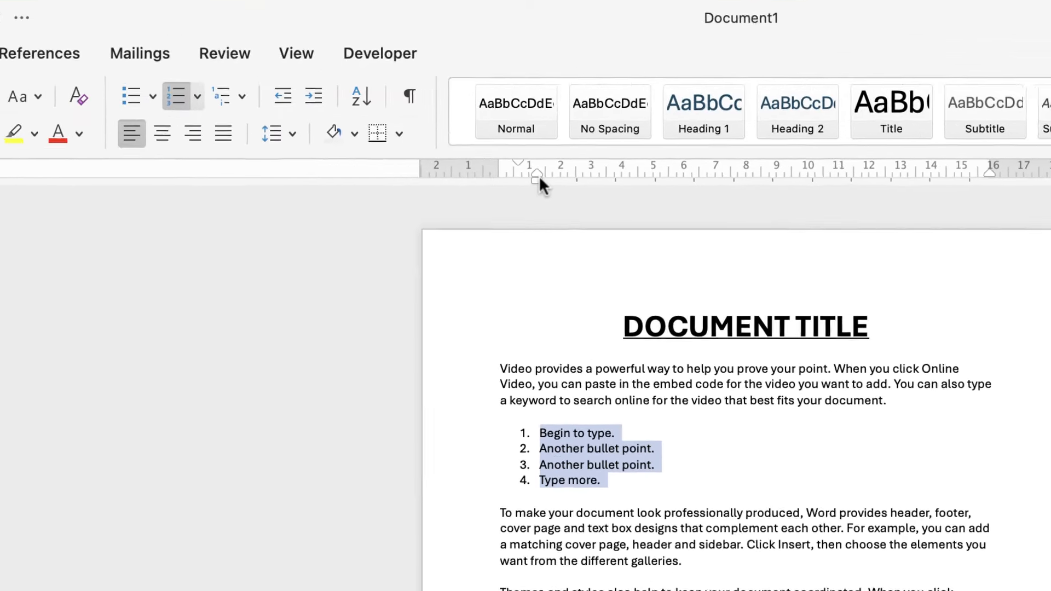
Drag the ruler indent markers so numbers meet the margin and text sits closer
click(296, 54)
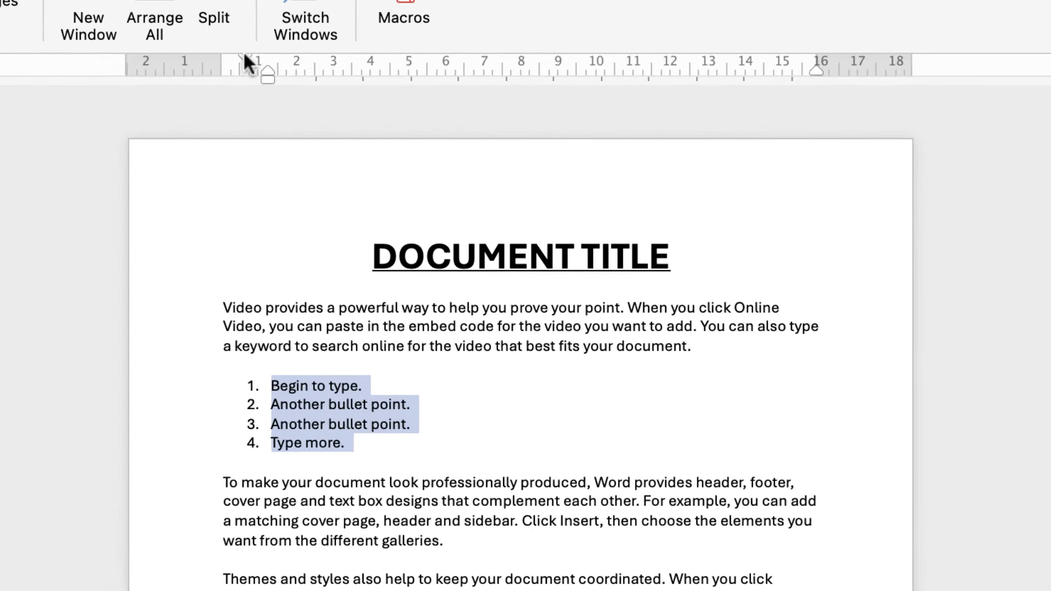
mouse_move(269, 87)
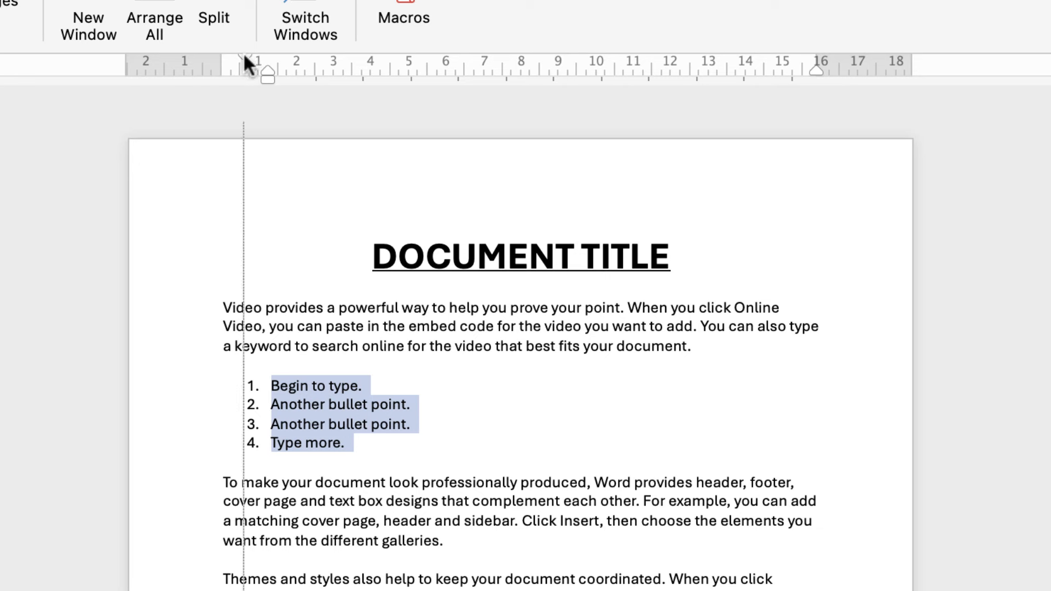
drag(252, 76, 235, 75)
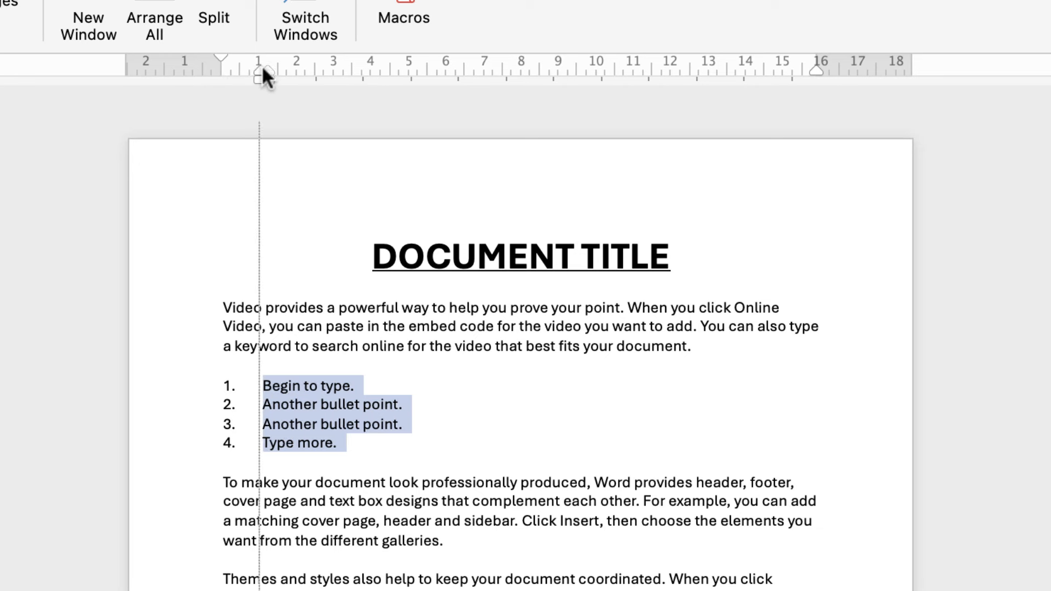
drag(262, 70, 255, 70)
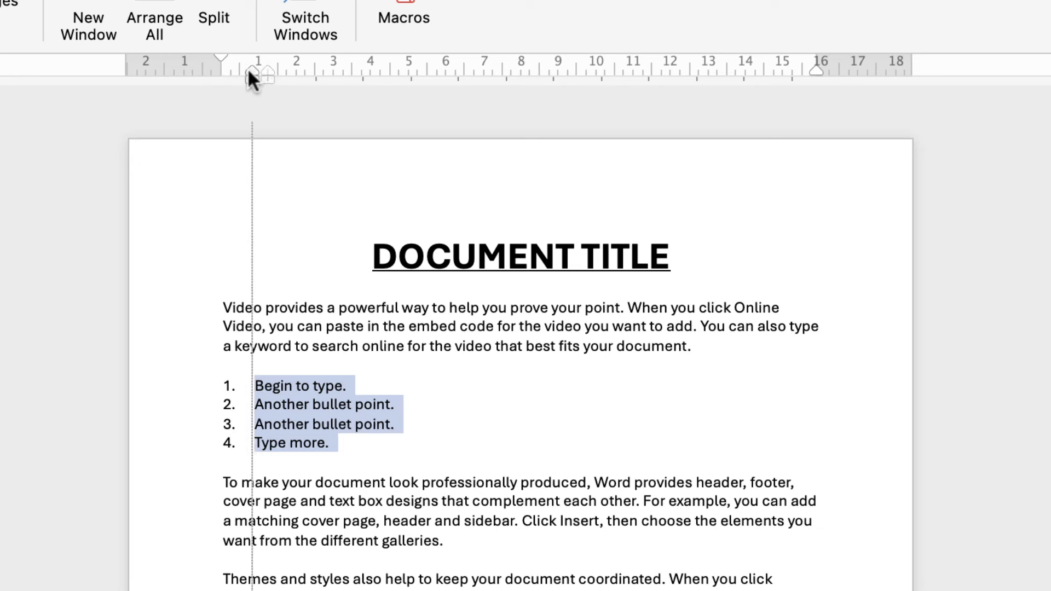
click(386, 423)
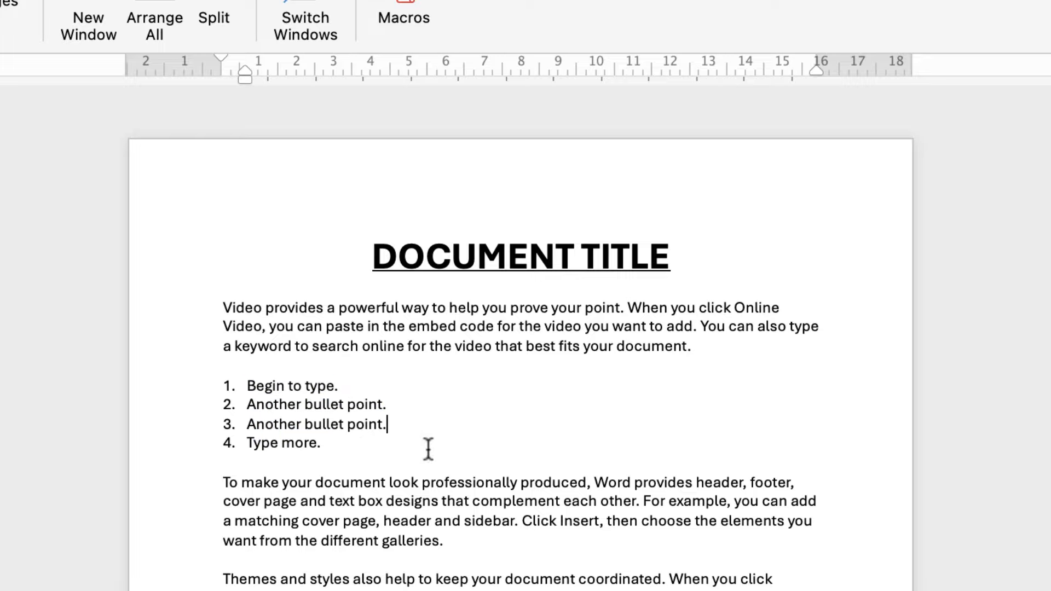
mouse_move(315, 489)
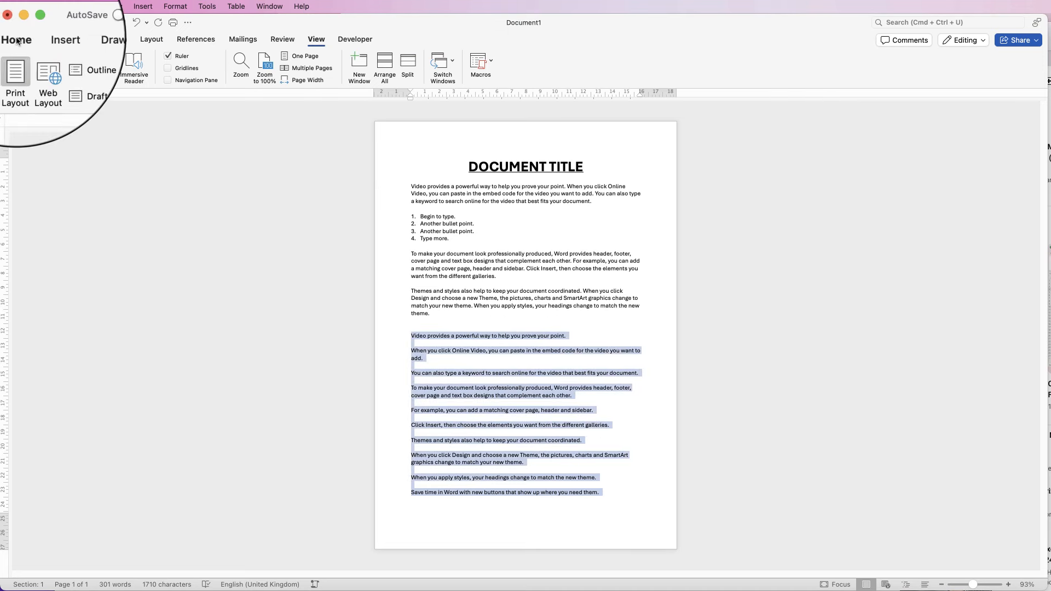
Number the lower sentences 1–9 via Home, leaving the opening sentence unnumbered
click(16, 40)
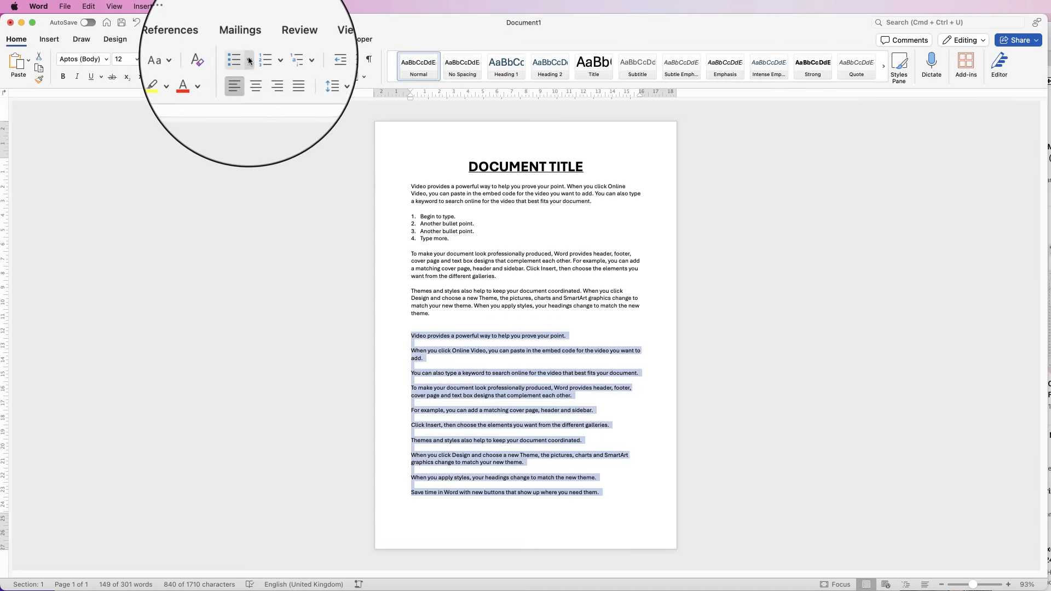
click(270, 59)
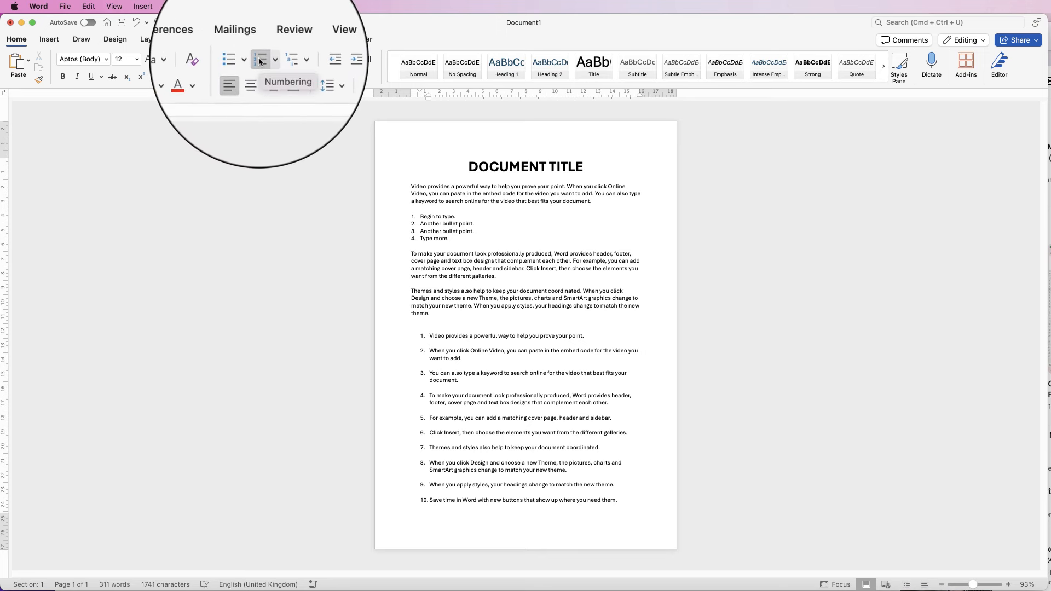
click(261, 59)
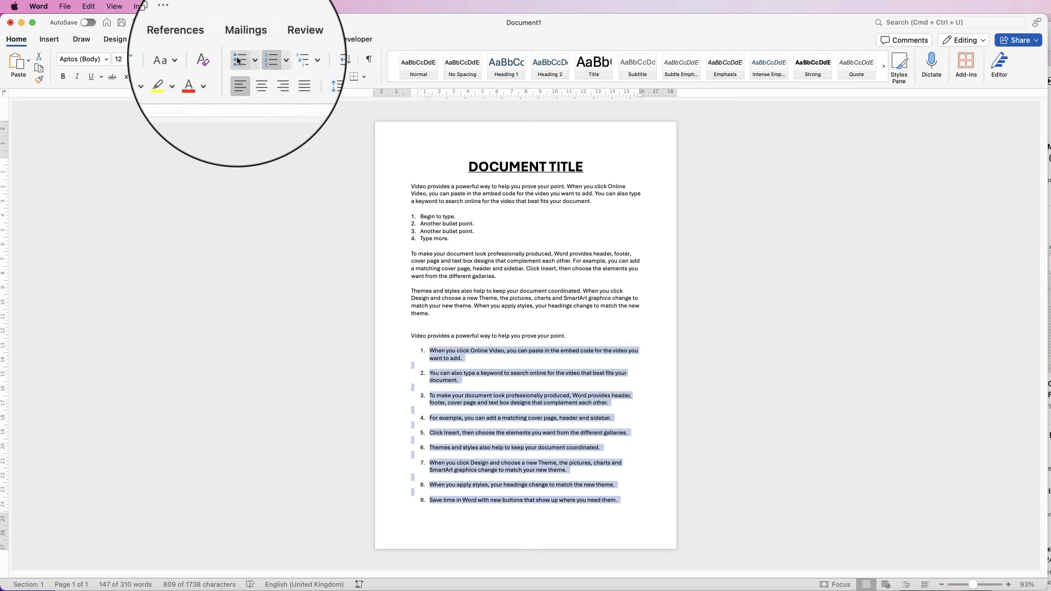
Switch the nine numbered lower sentences to a bulleted list
click(240, 59)
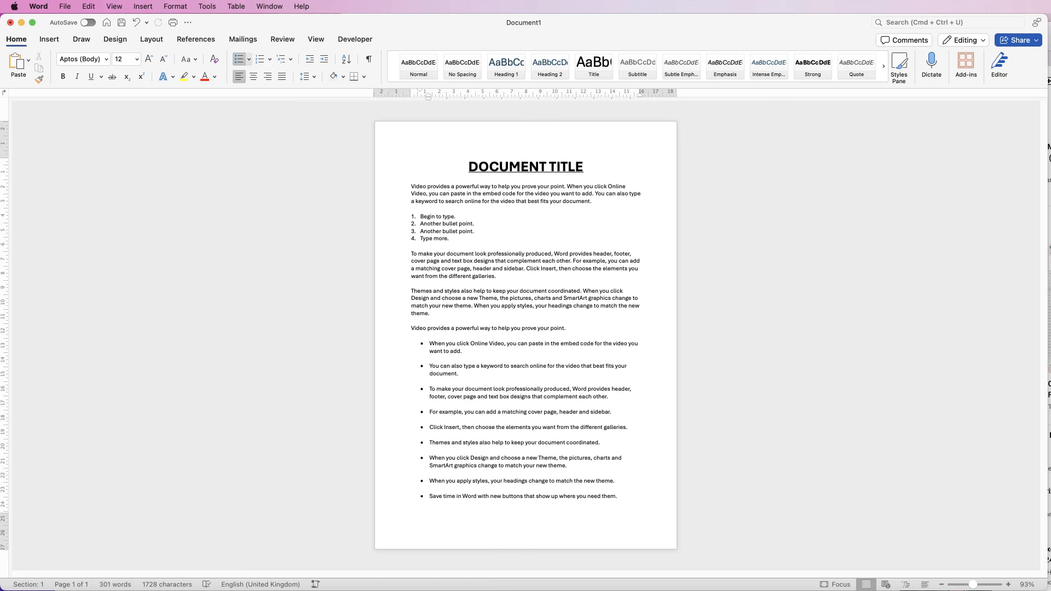
click(461, 351)
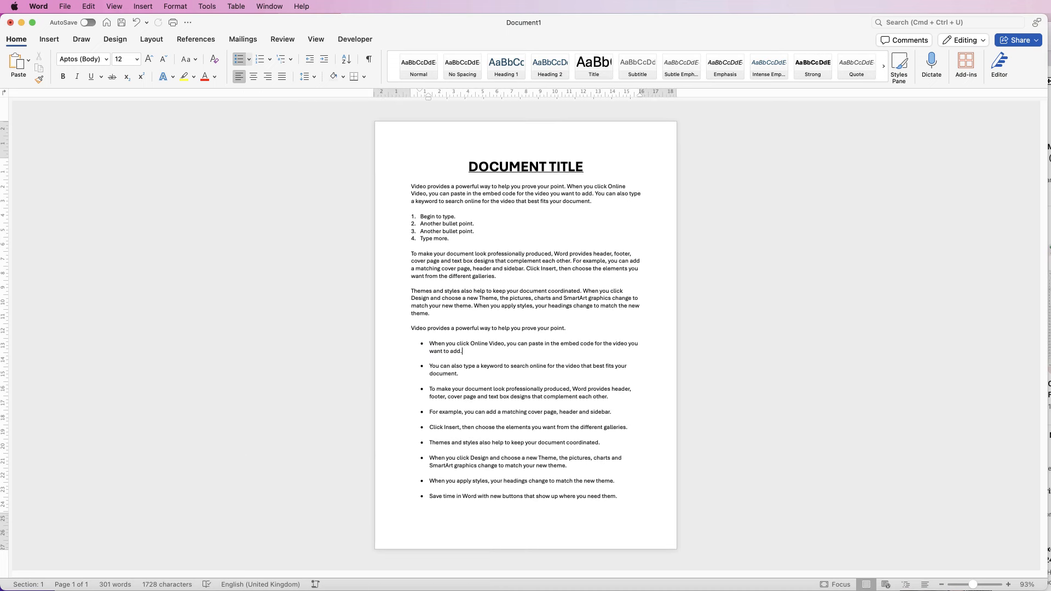